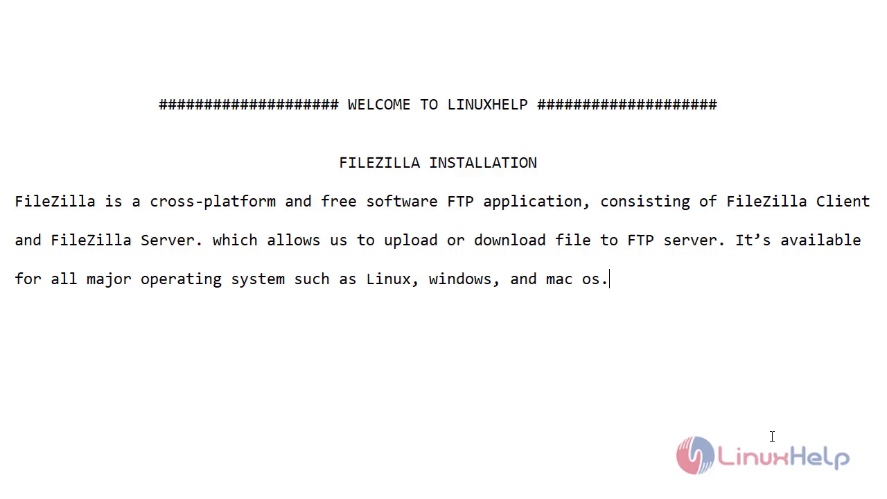
mouse_move(790, 460)
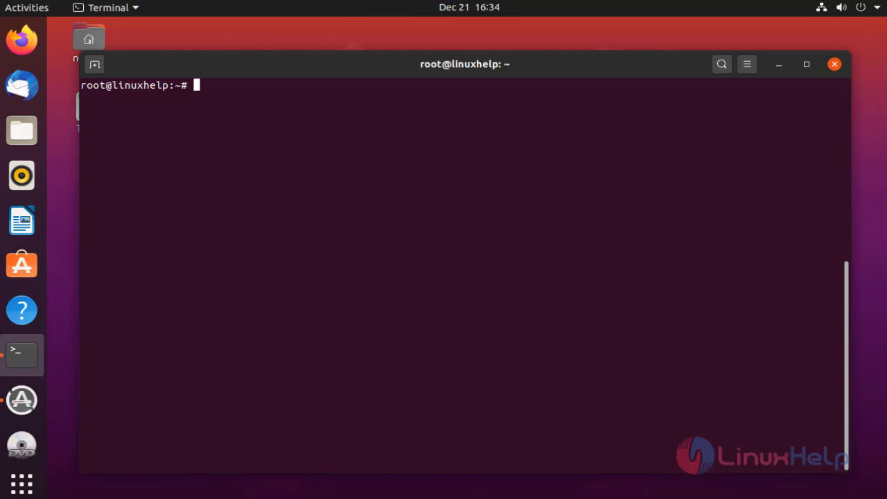
mouse_move(785, 419)
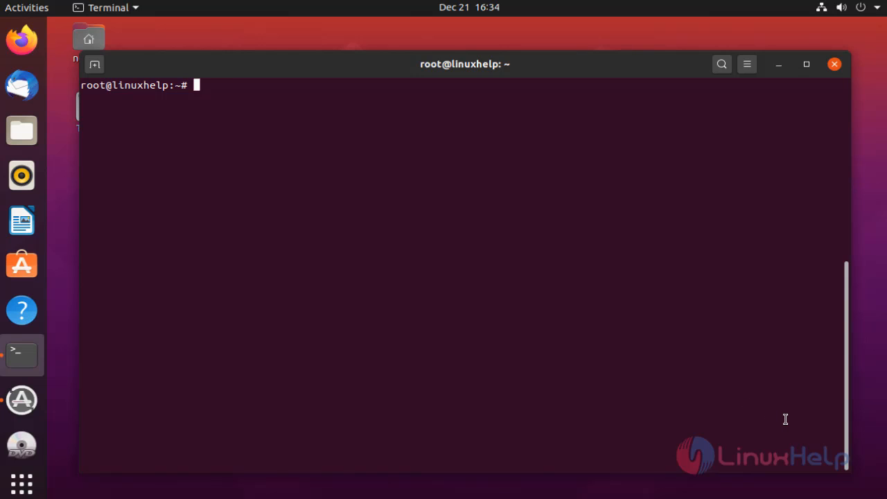
- Run lsb_release to confirm the system is Ubuntu 20.04.1 LTS (focal)
text(lsb_re)
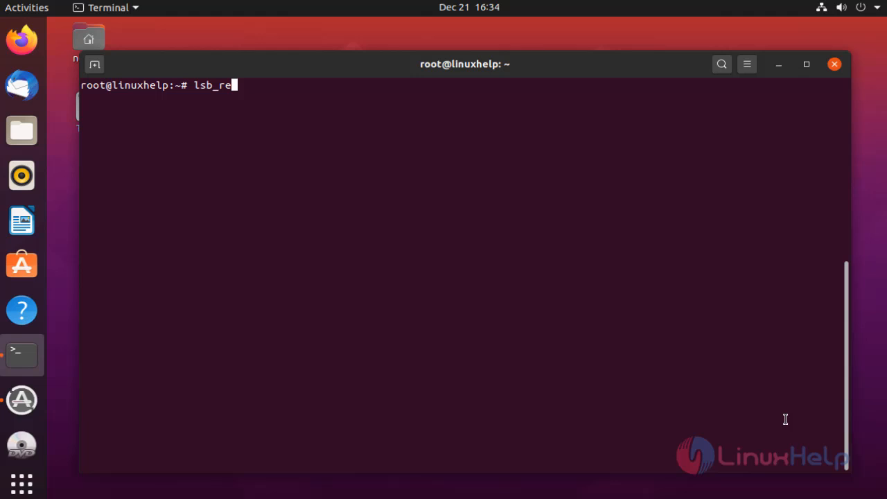
text(lease -a)
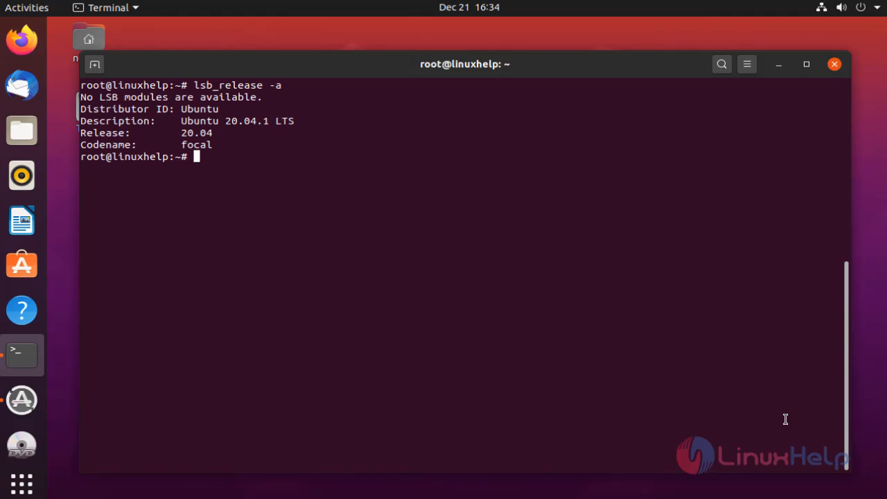
mouse_move(737, 364)
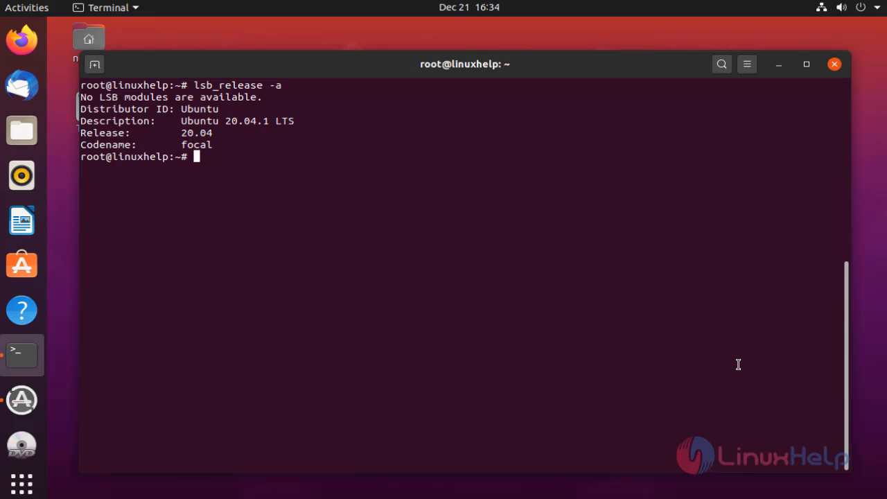
key(Return)
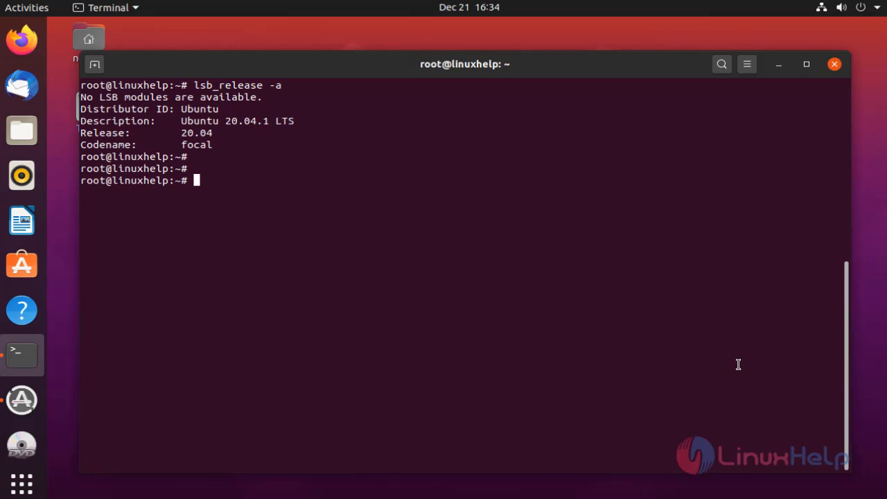
mouse_move(667, 383)
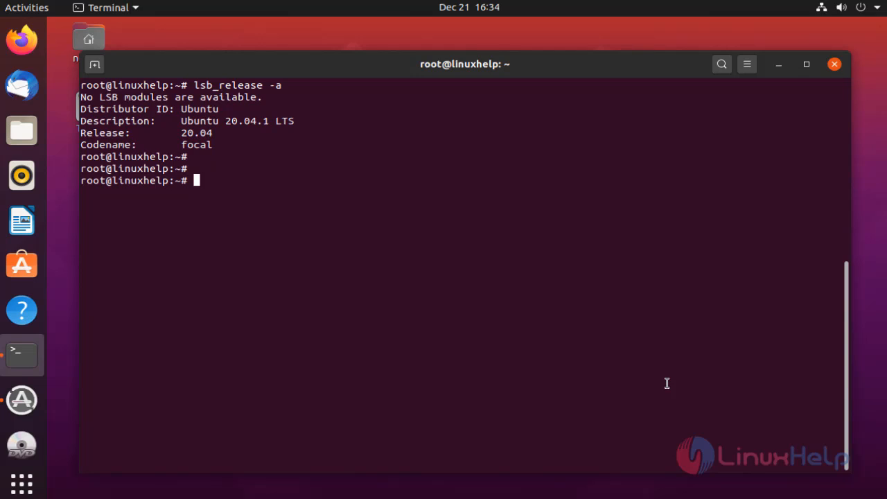
- Run apt-get update to refresh the package lists
text(ap)
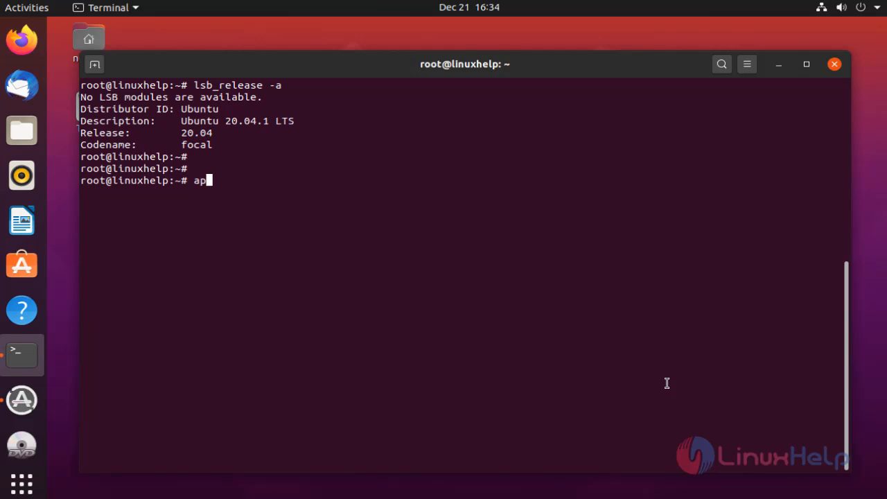
text(t-)
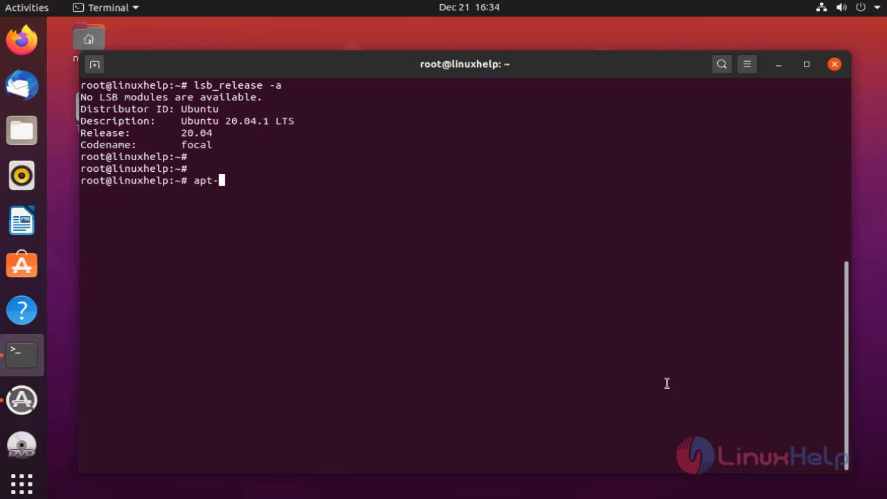
text(get u)
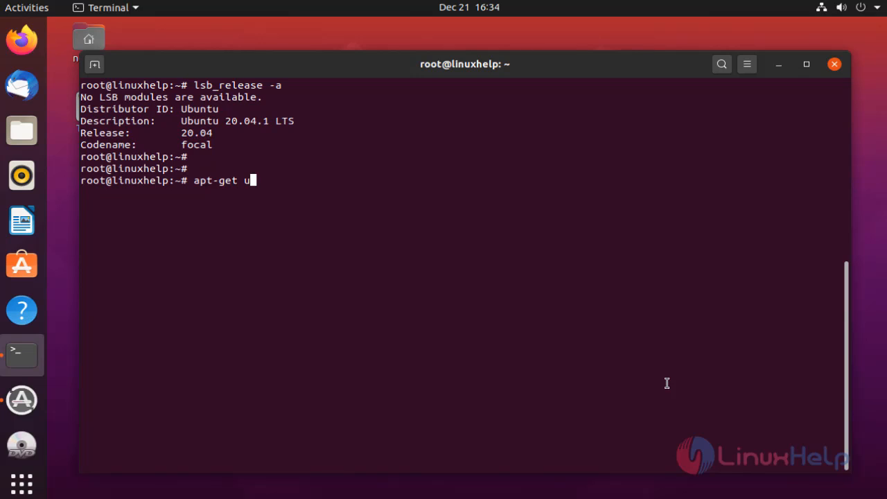
text(pdate)
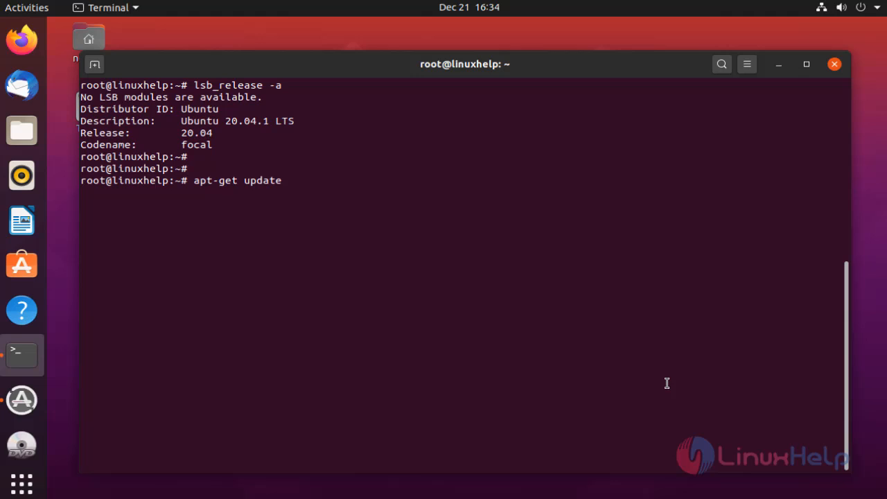
key(Return)
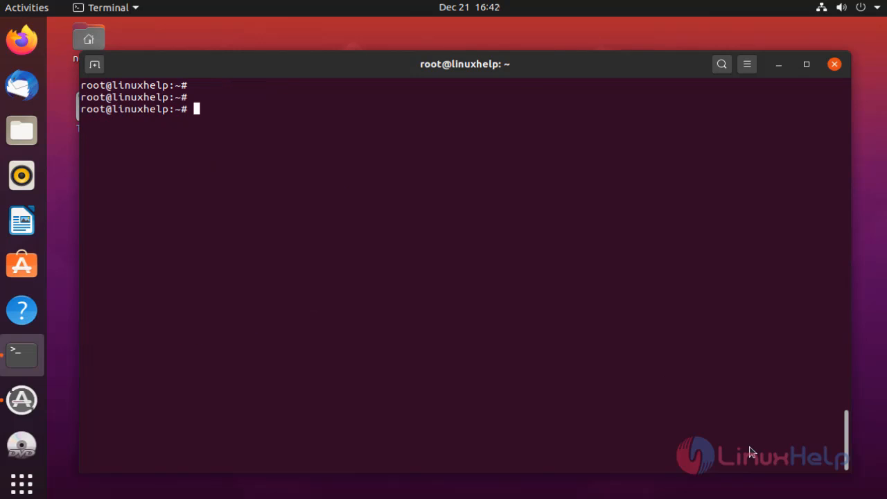
- Run apt-get install filezilla, installing filezilla 3.46.3
text(apt-gr)
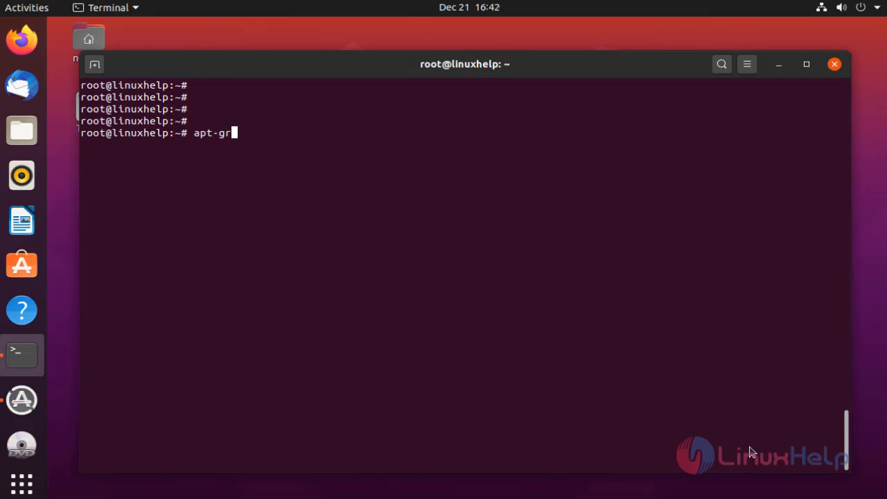
text(et)
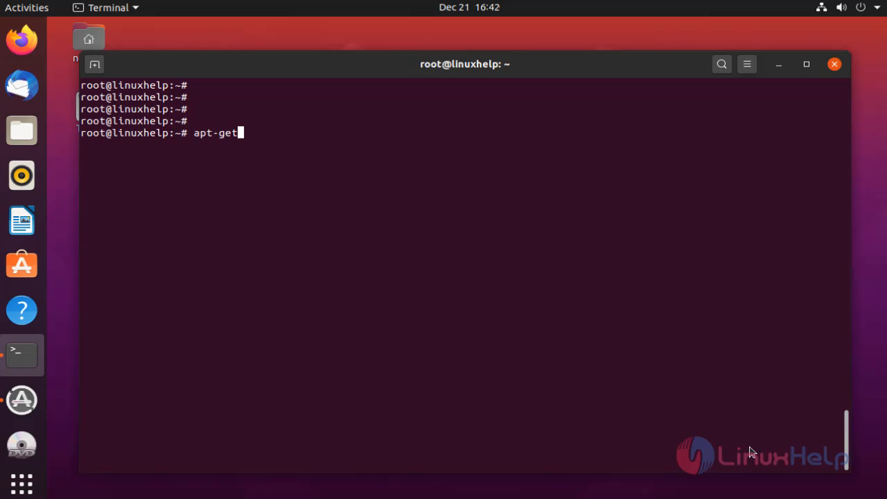
text(install)
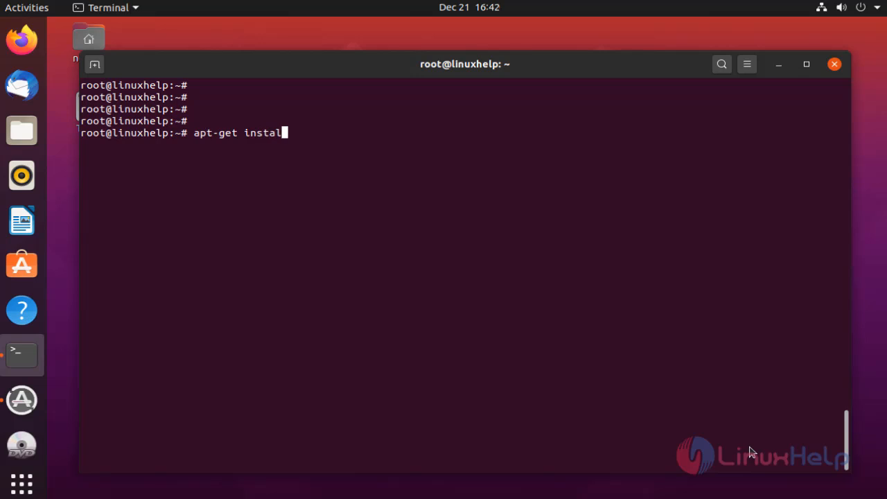
text(l)
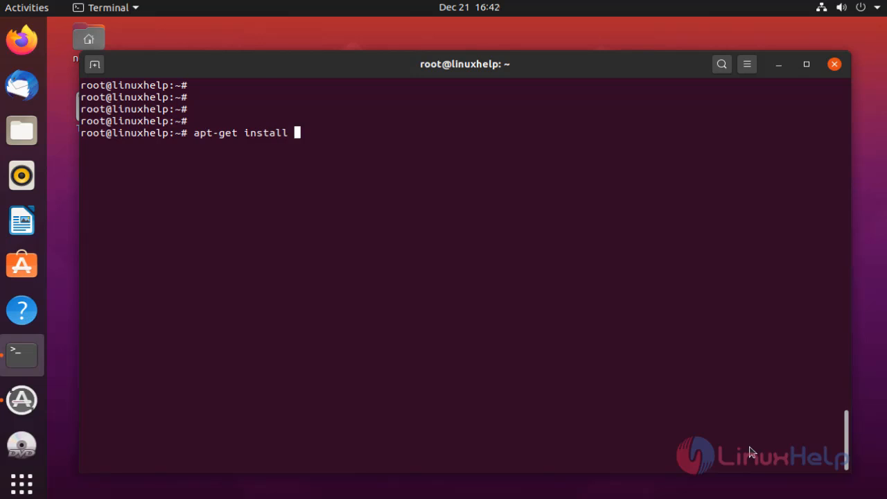
text(file)
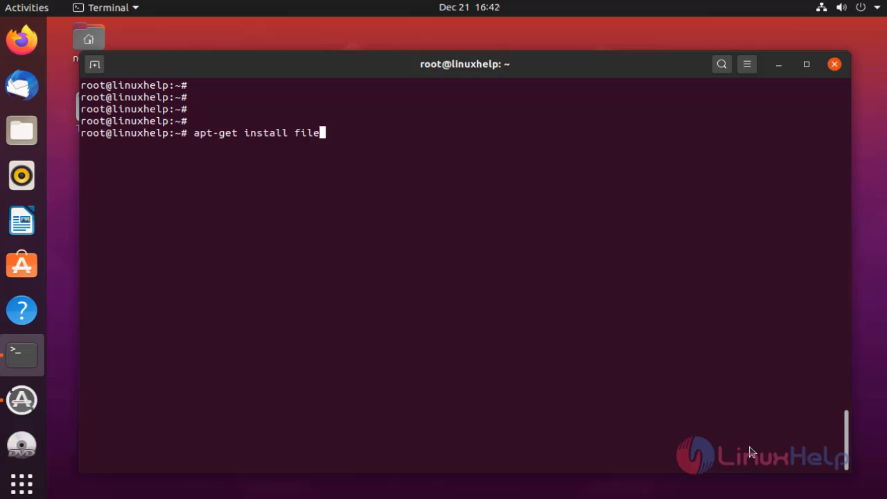
text(zilla)
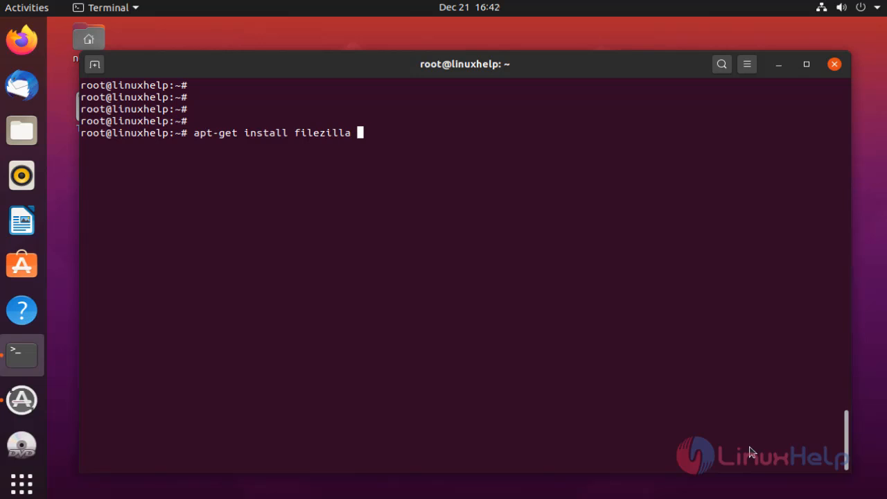
key(Return)
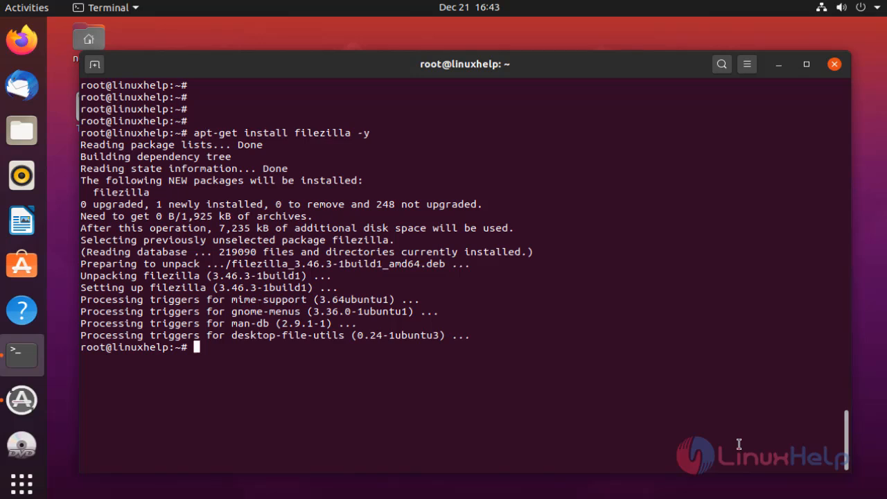
key(Return)
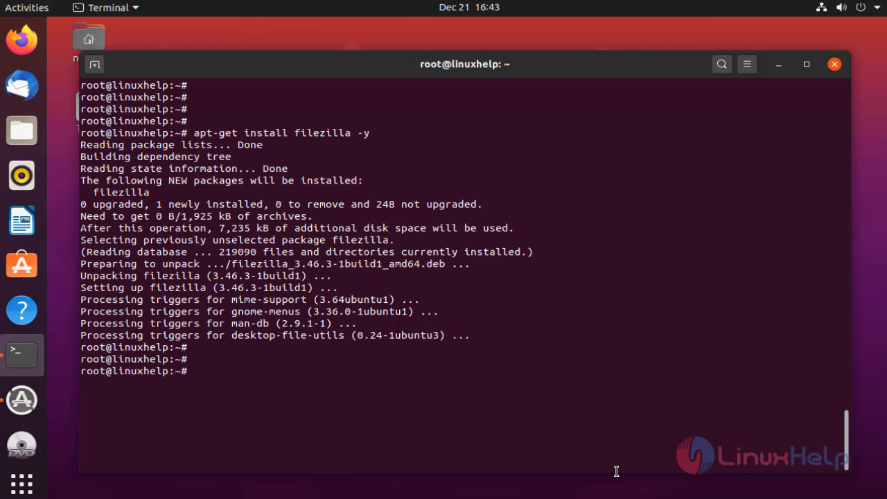
- Launch FileZilla from the Activities search using 'fi'
click(22, 482)
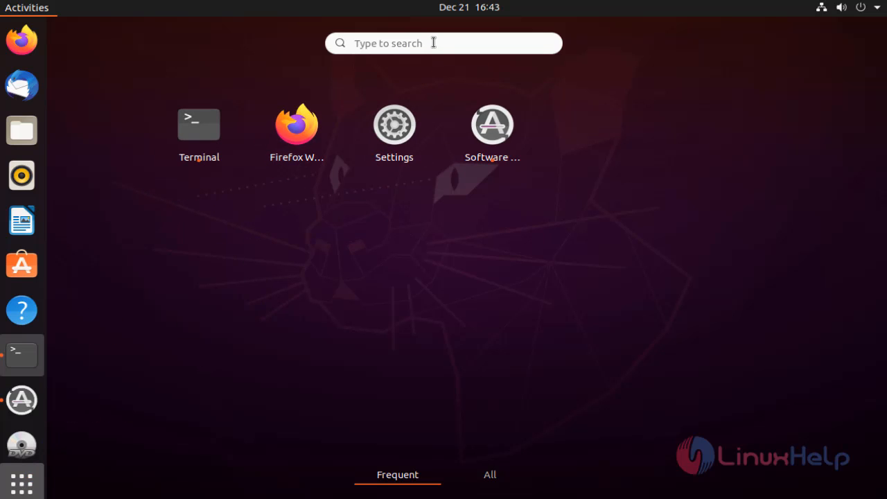
text(fi)
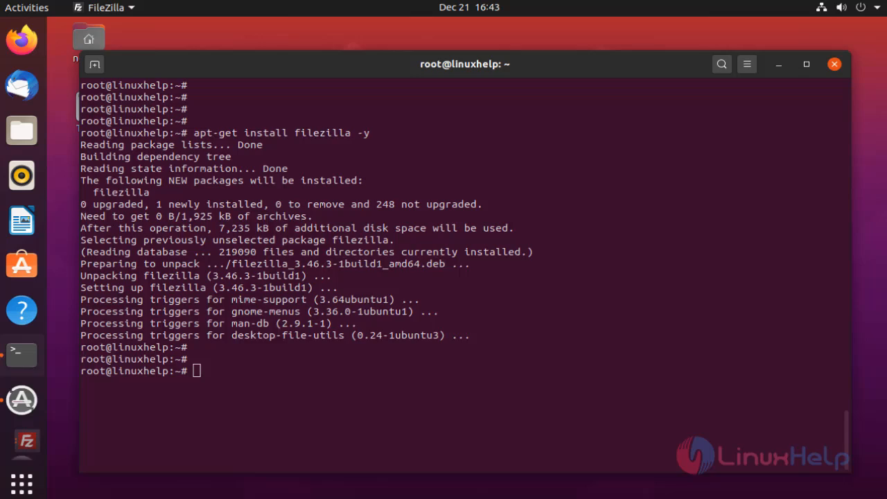
click(23, 441)
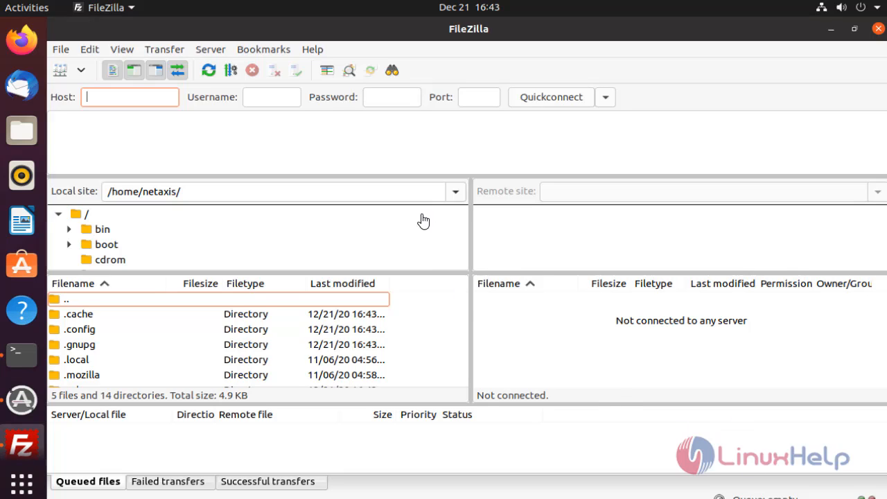
mouse_move(316, 53)
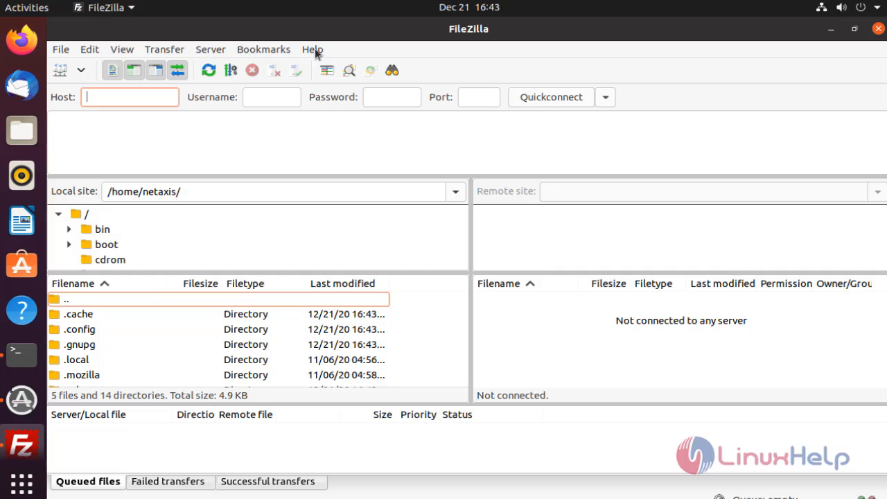
- Show the About FileZilla dialog via Help, confirming version 3.46.3
click(313, 50)
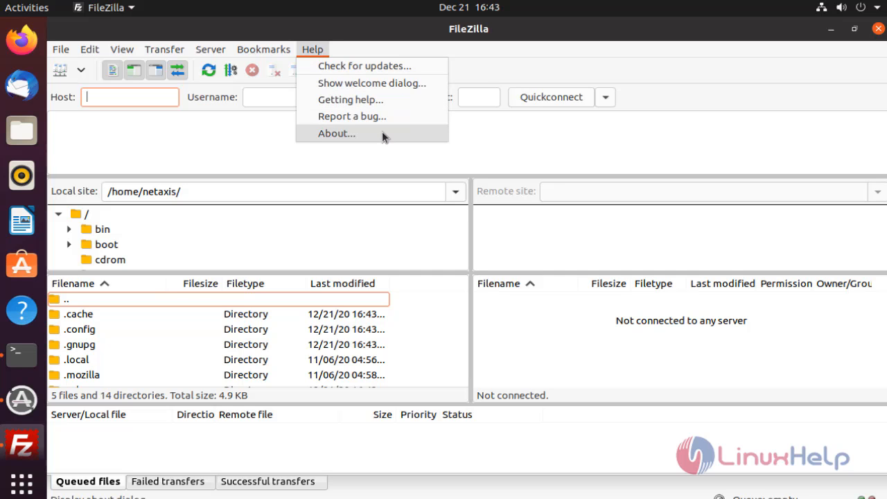
click(336, 133)
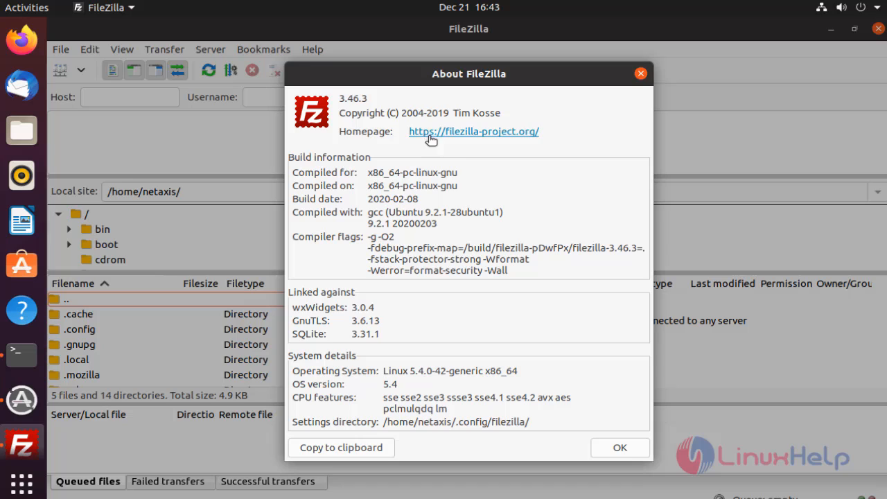
mouse_move(382, 102)
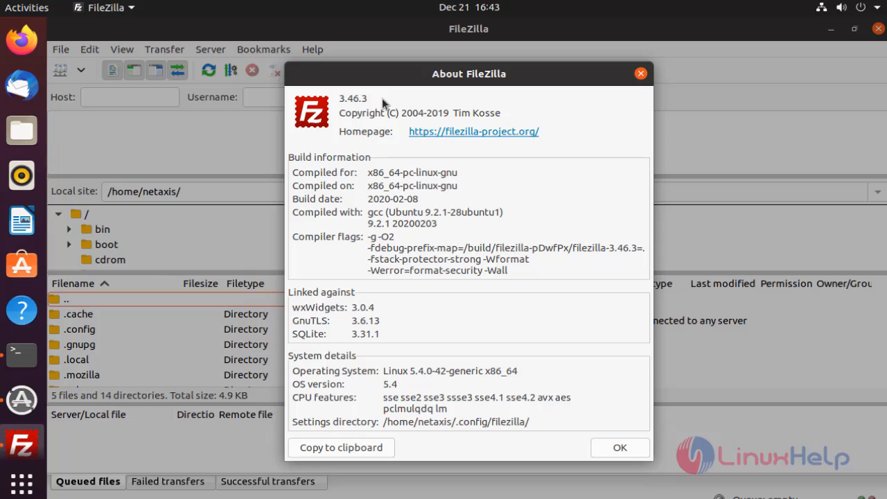
mouse_move(690, 464)
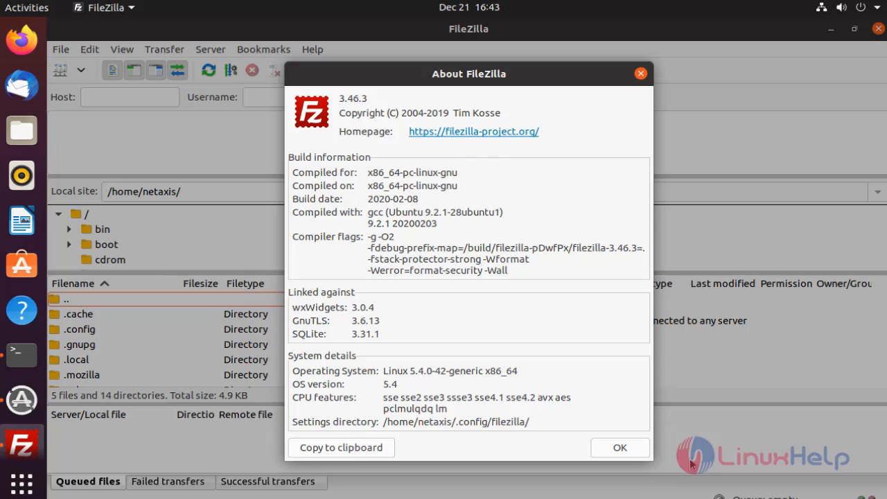